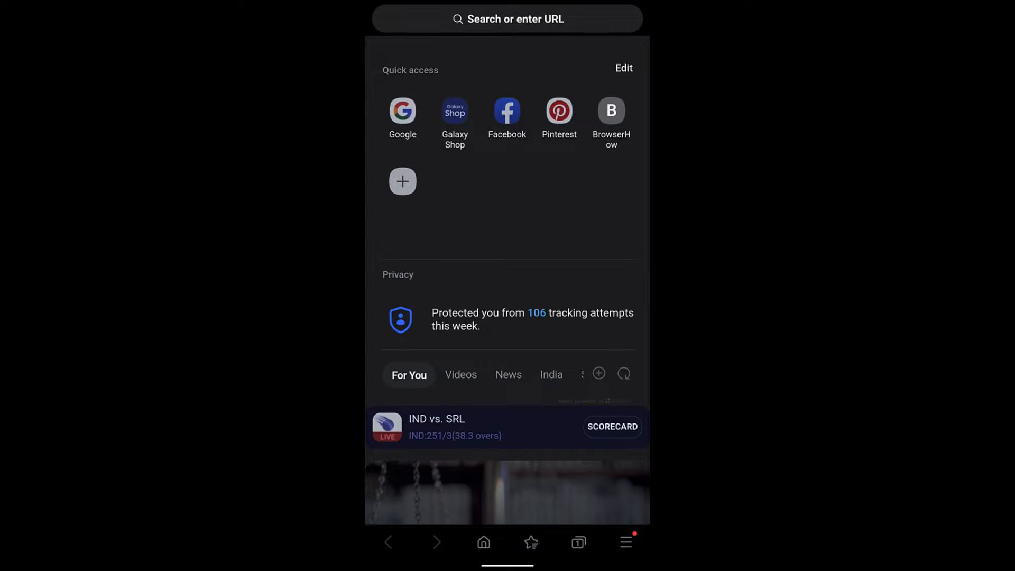
click(511, 19)
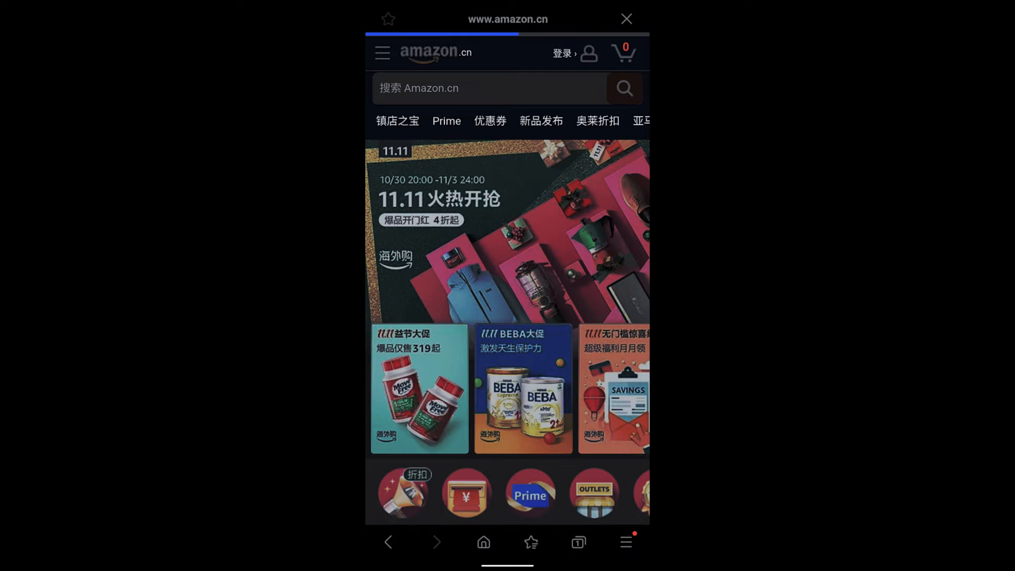
scroll(down, 3)
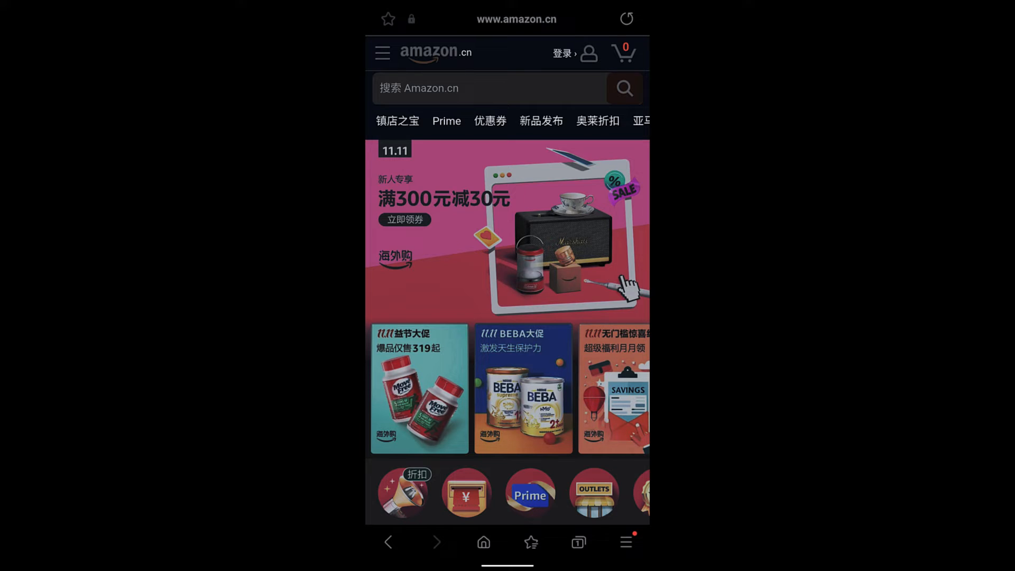
click(626, 542)
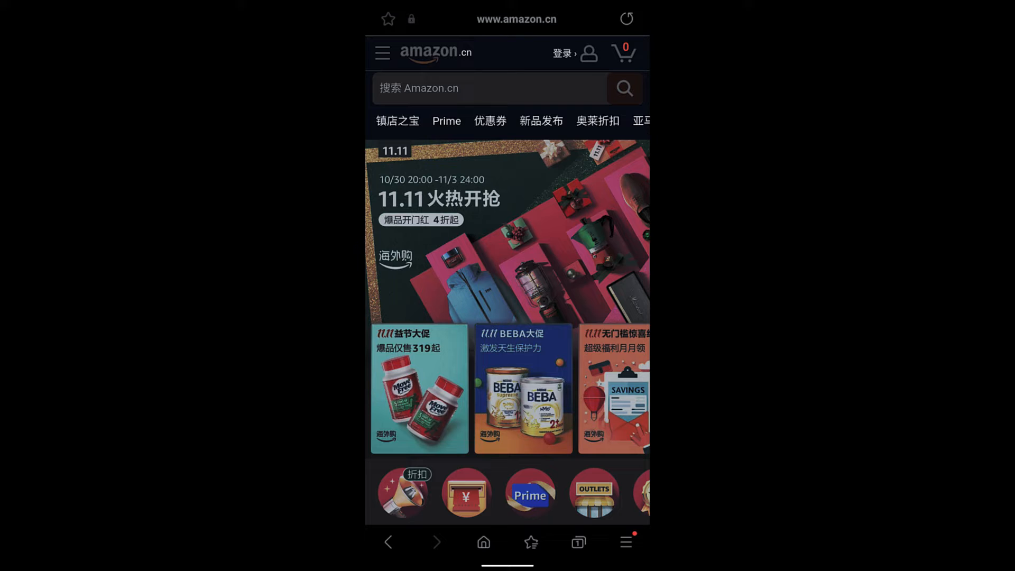
Search 'google' from the address bar and choose the Google Translate suggestion.
click(515, 17)
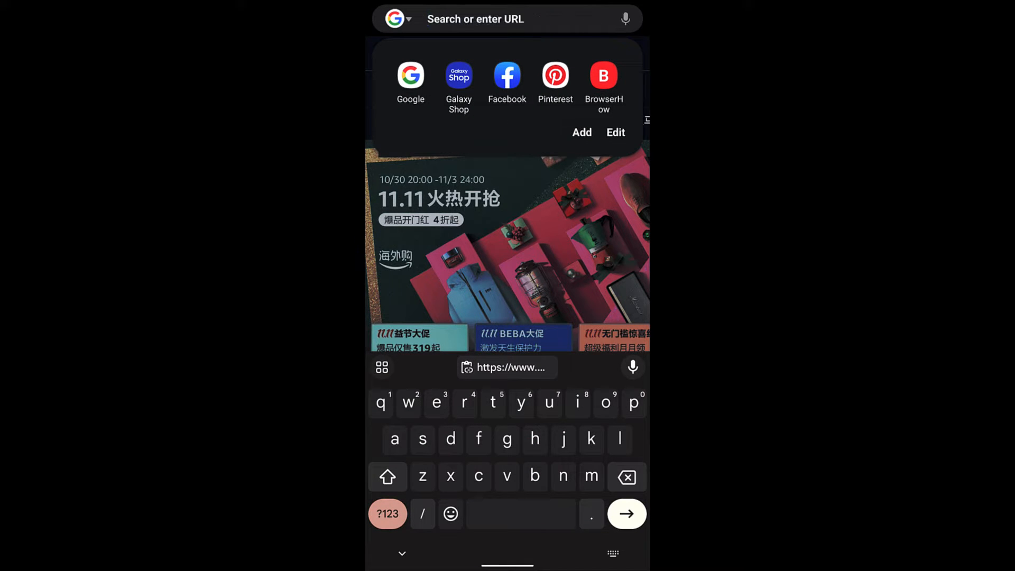
text(google tra)
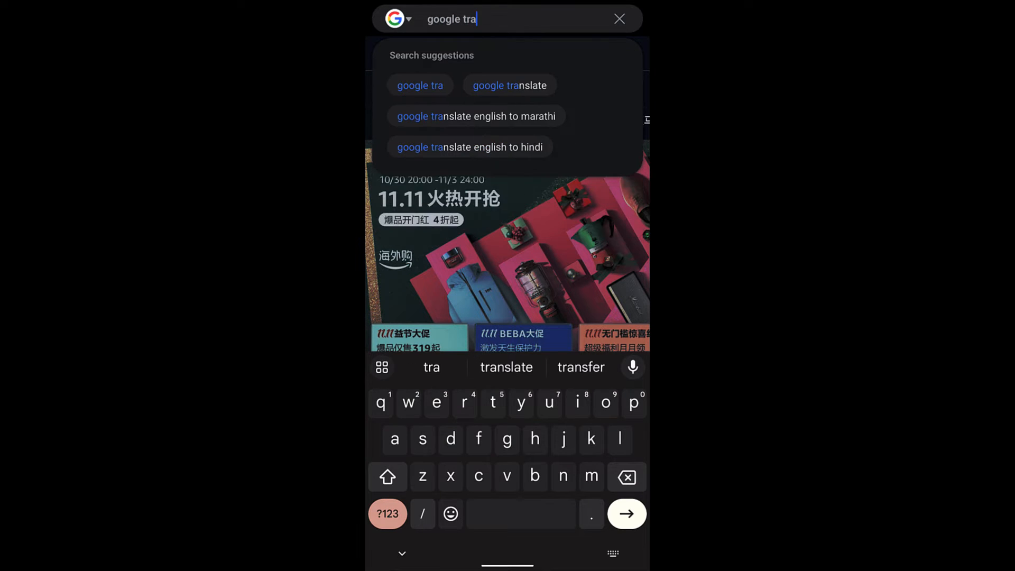
click(509, 85)
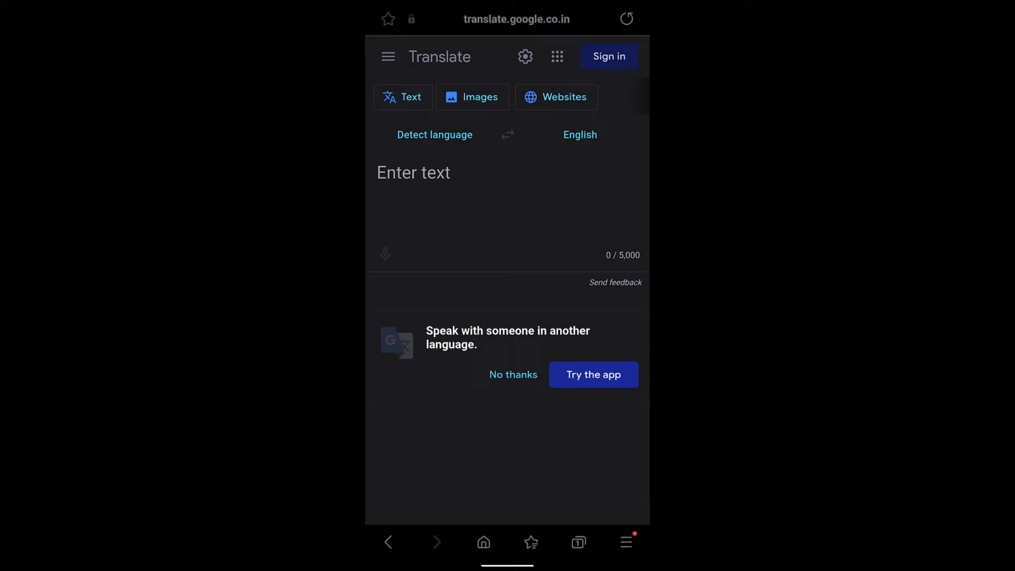
click(512, 374)
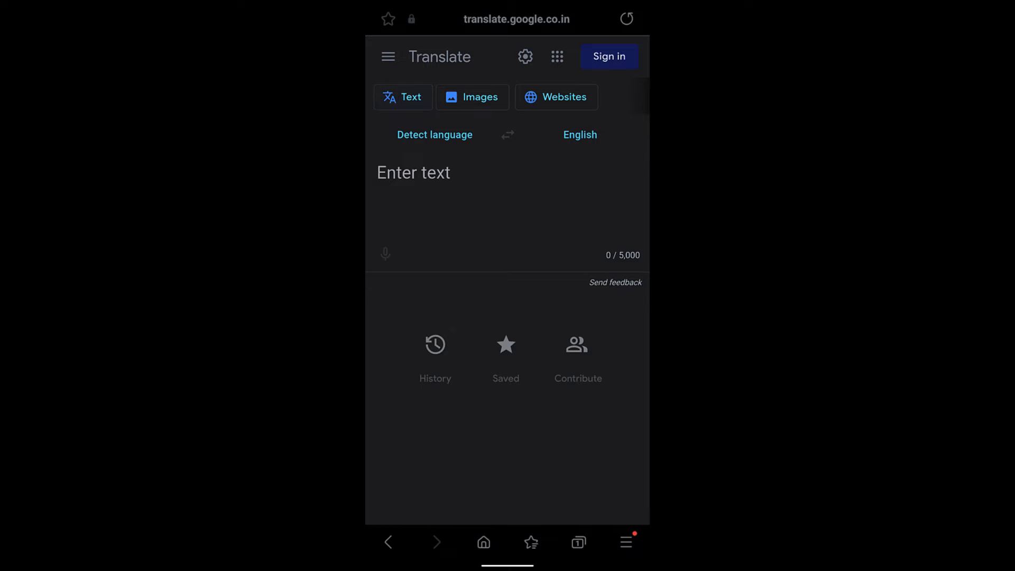
click(556, 97)
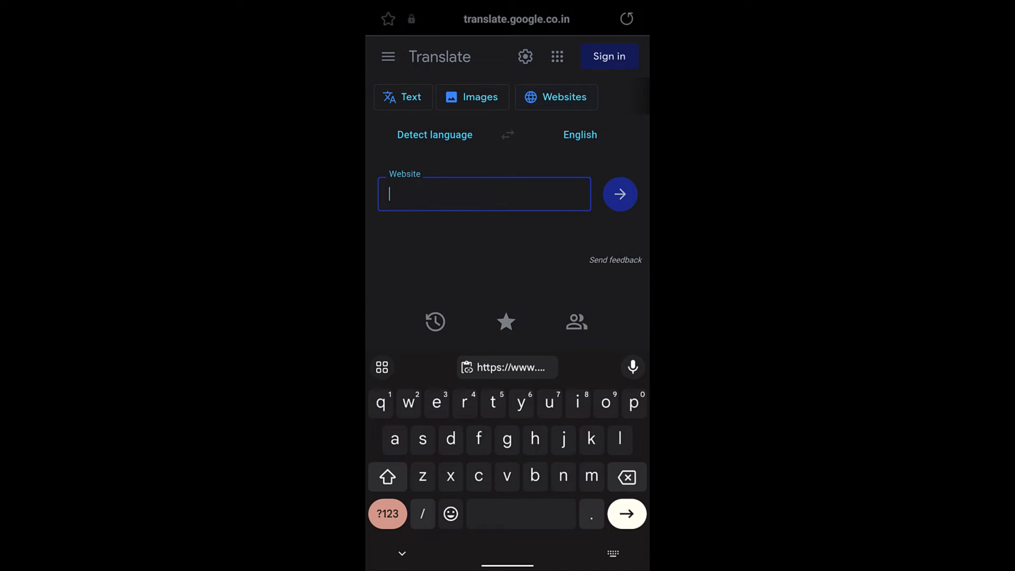
click(484, 194)
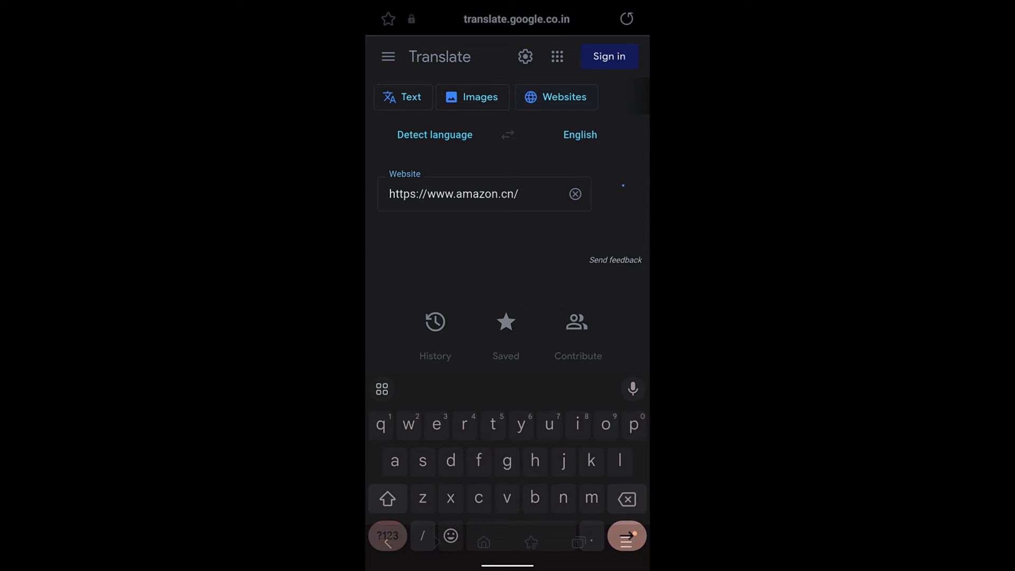
key(Enter)
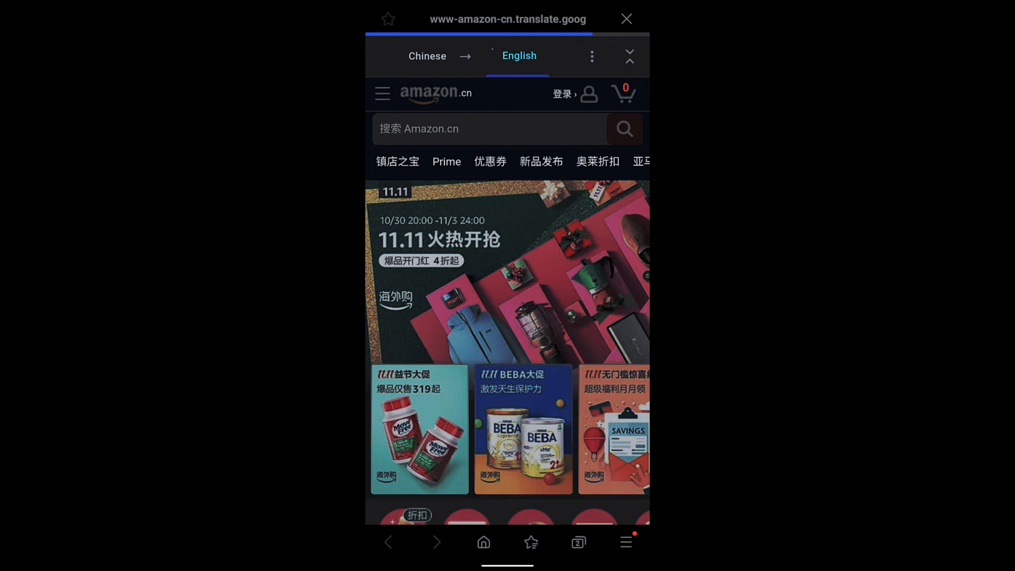
Let amazon.cn finish translating to English, then scroll down the translated page.
click(519, 55)
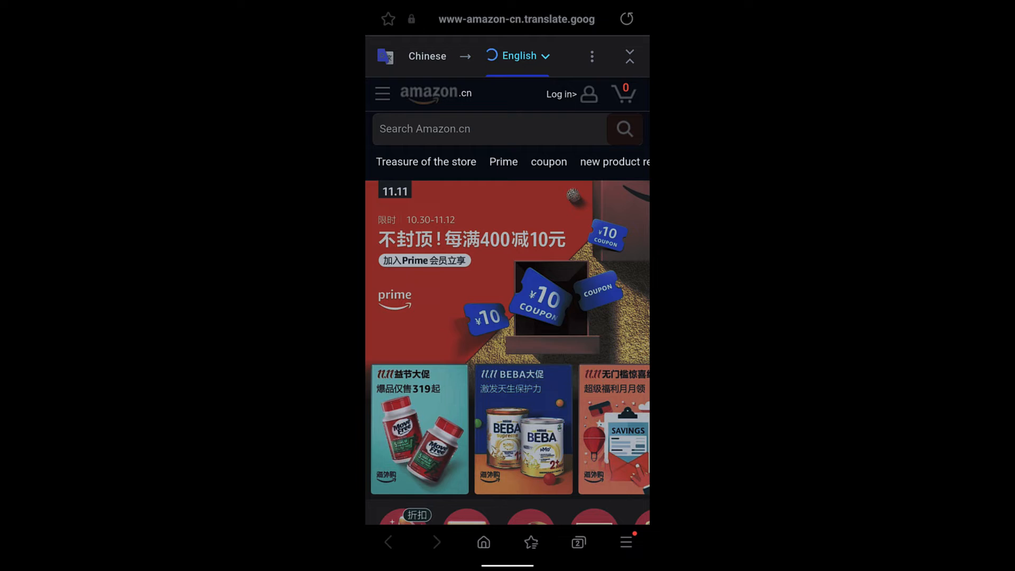
click(519, 56)
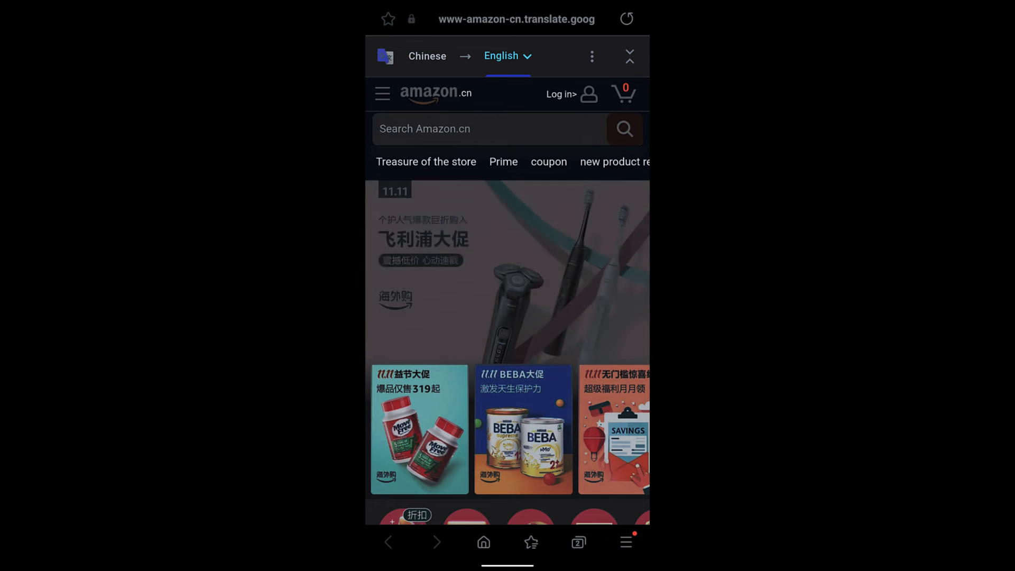
scroll(down, 3)
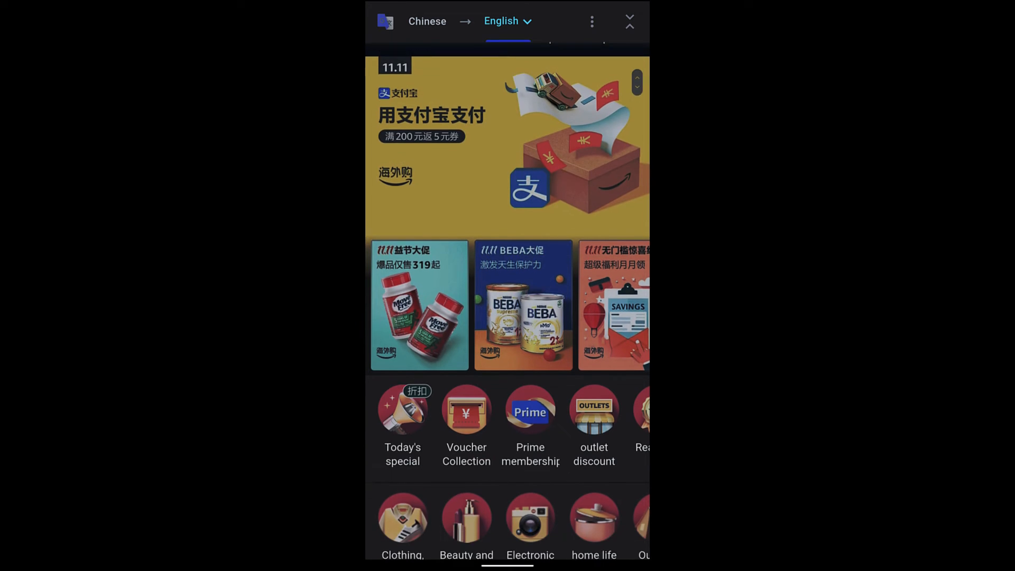
scroll(down, 3)
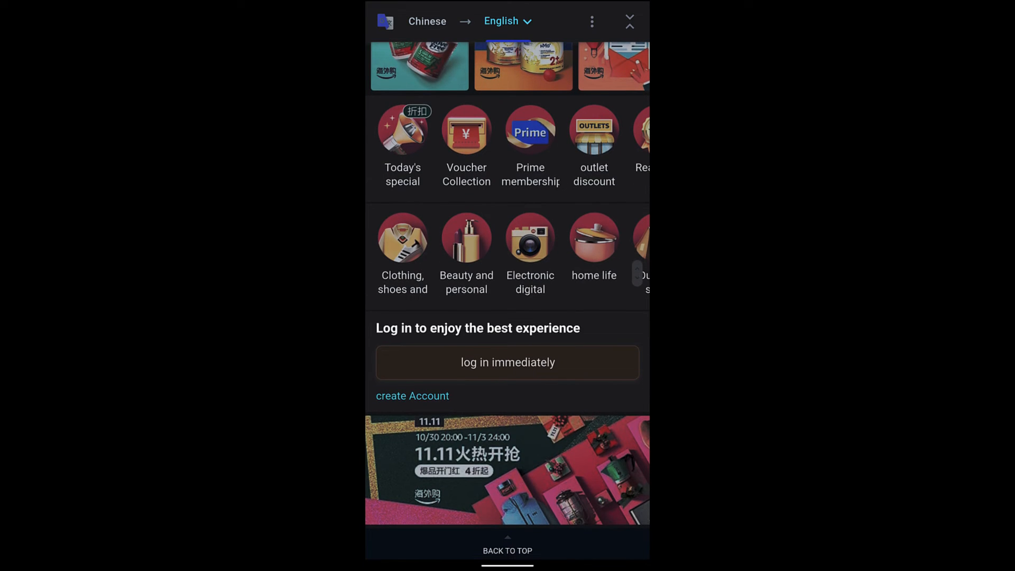
scroll(down, 3)
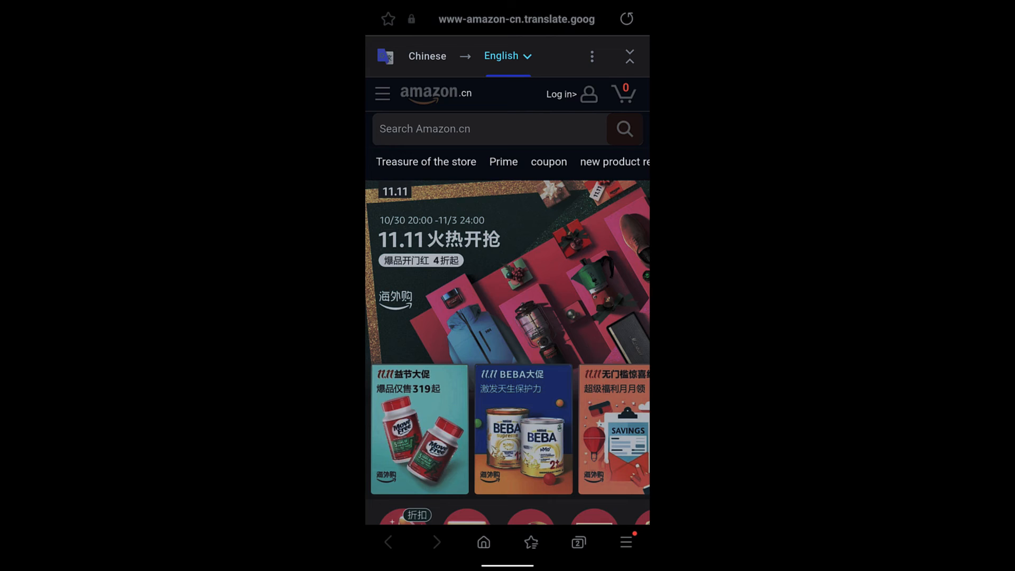
Browse the translated coupon center page and open the translation bar's options menu.
scroll(down, 3)
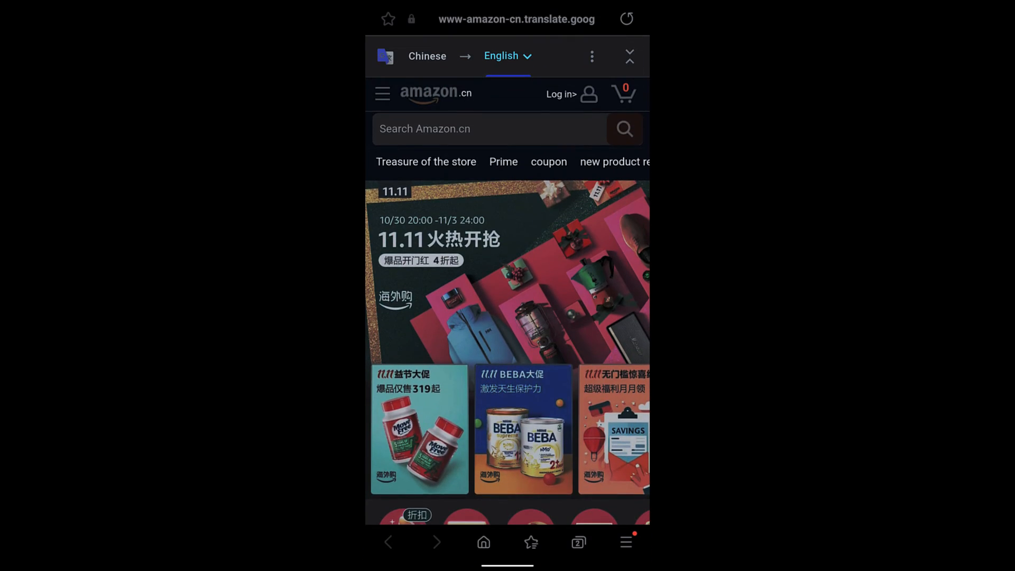
scroll(down, 3)
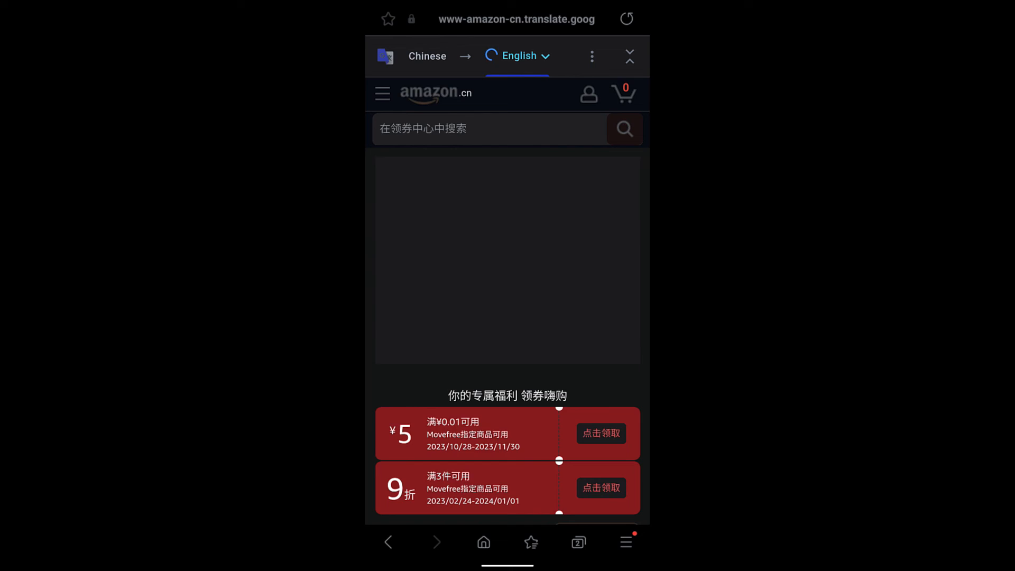
scroll(down, 3)
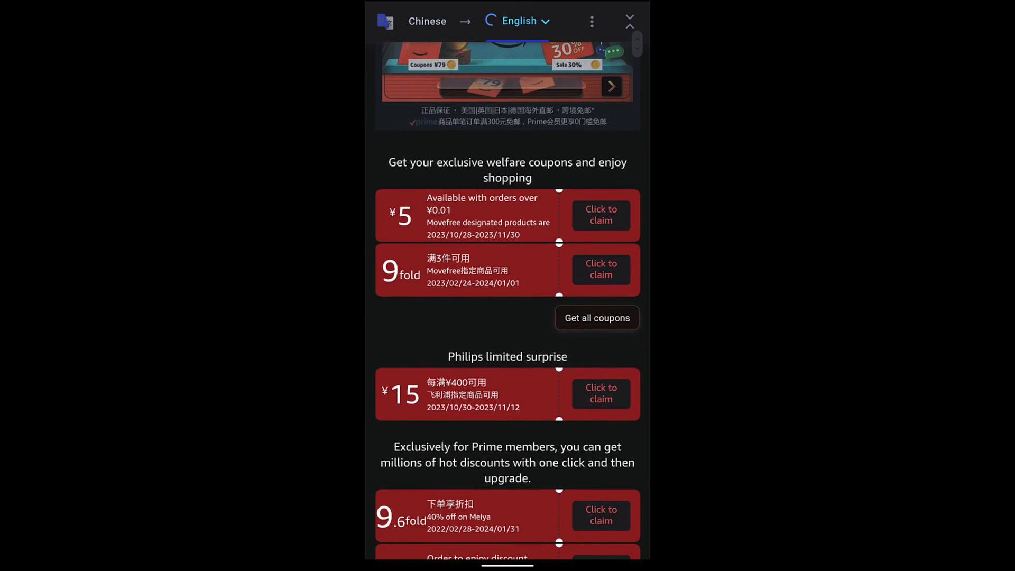
scroll(down, 3)
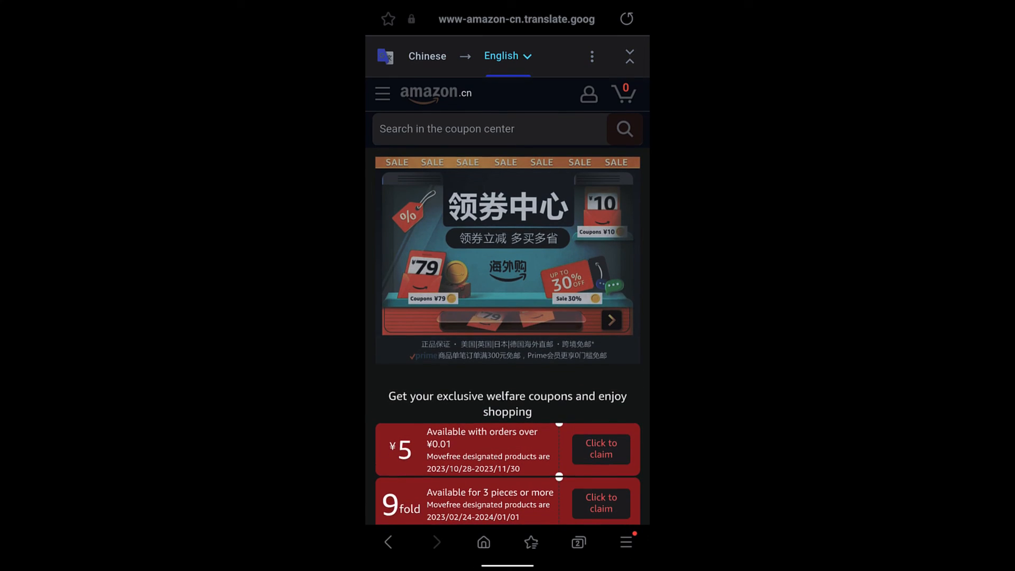
click(591, 56)
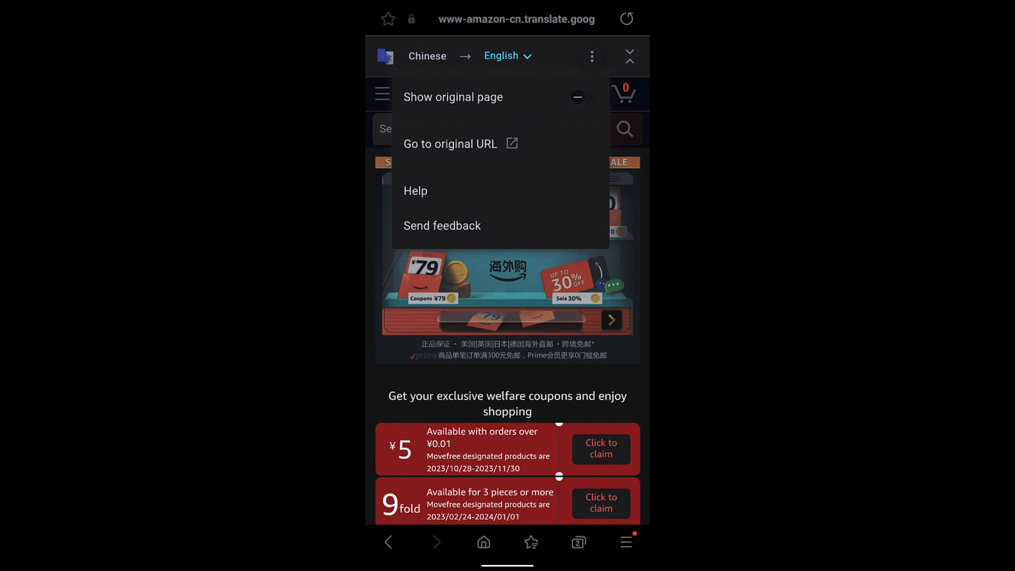